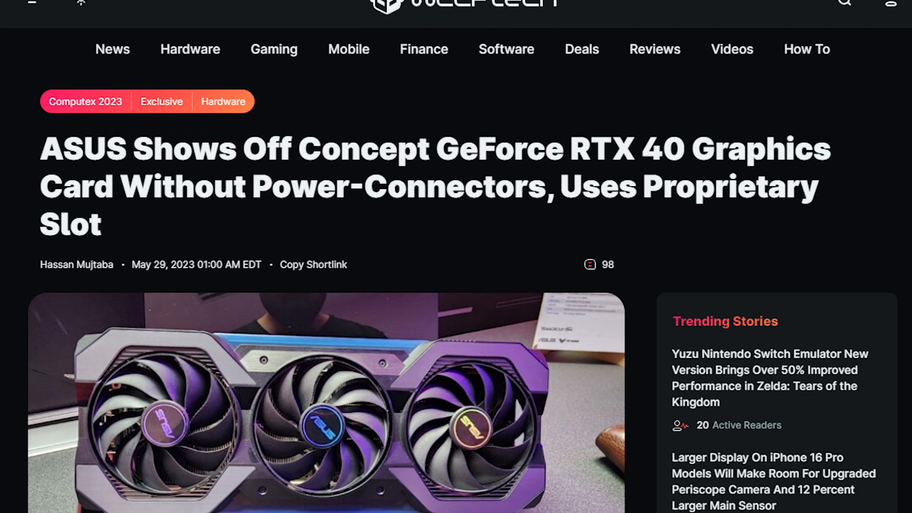
scroll(down, 3)
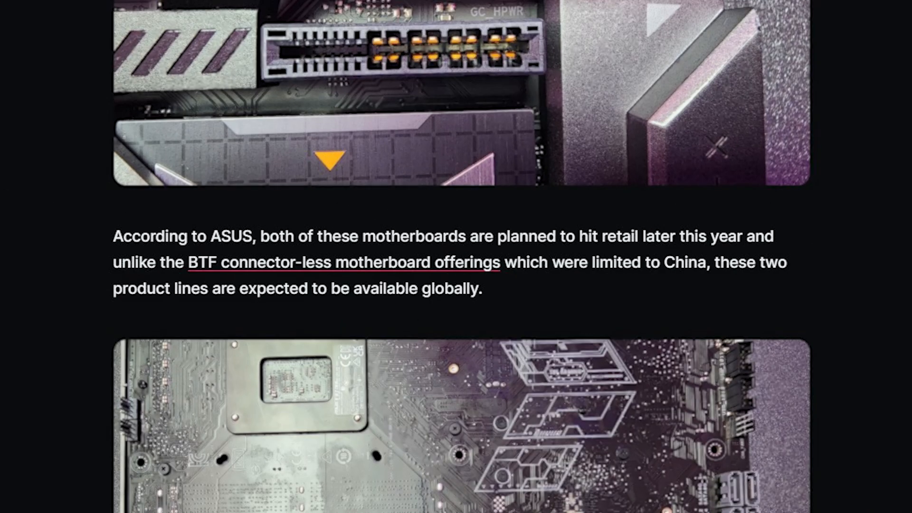
drag(261, 236, 656, 237)
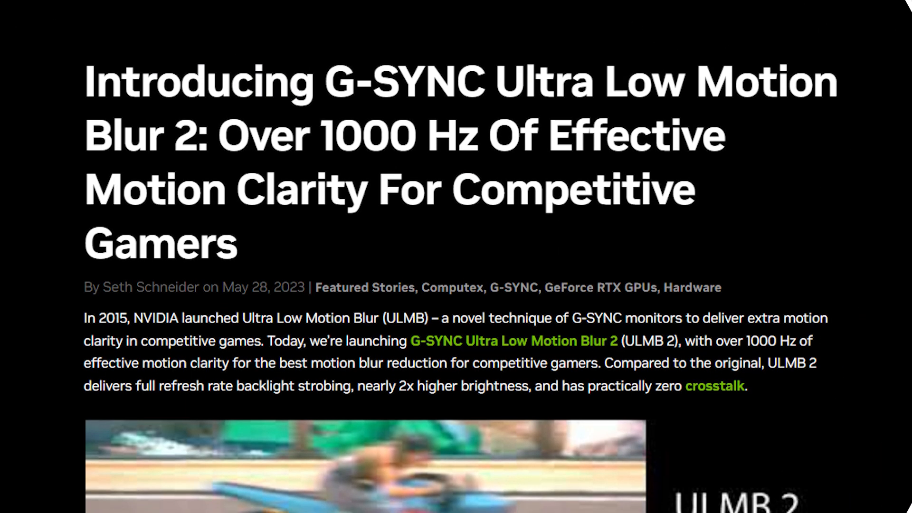
scroll(down, 3)
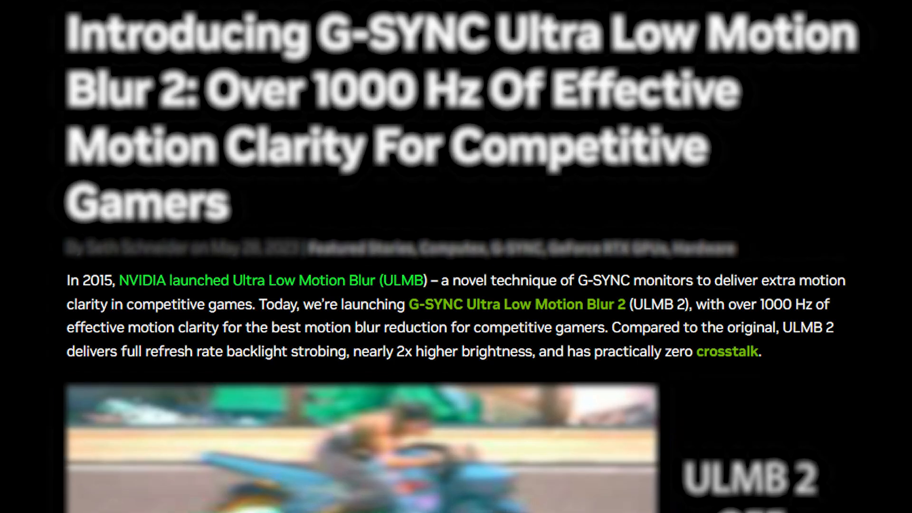
scroll(down, 3)
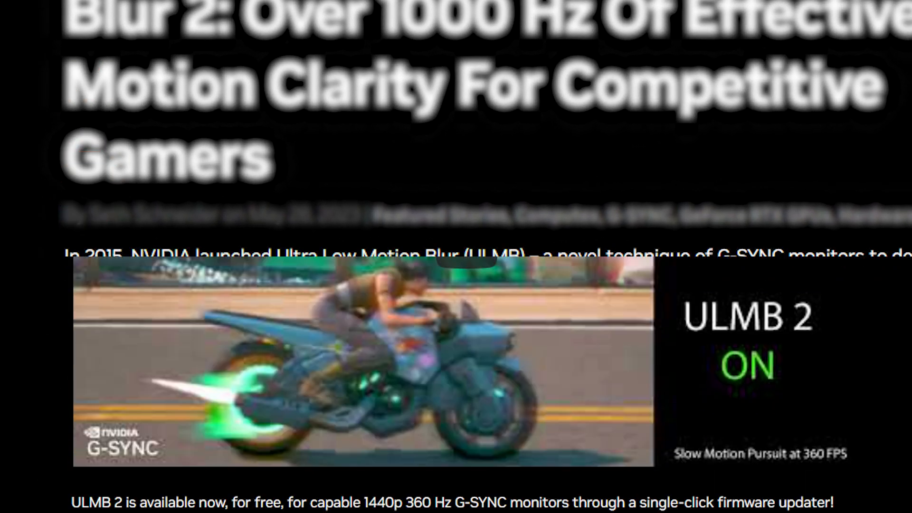
scroll(down, 3)
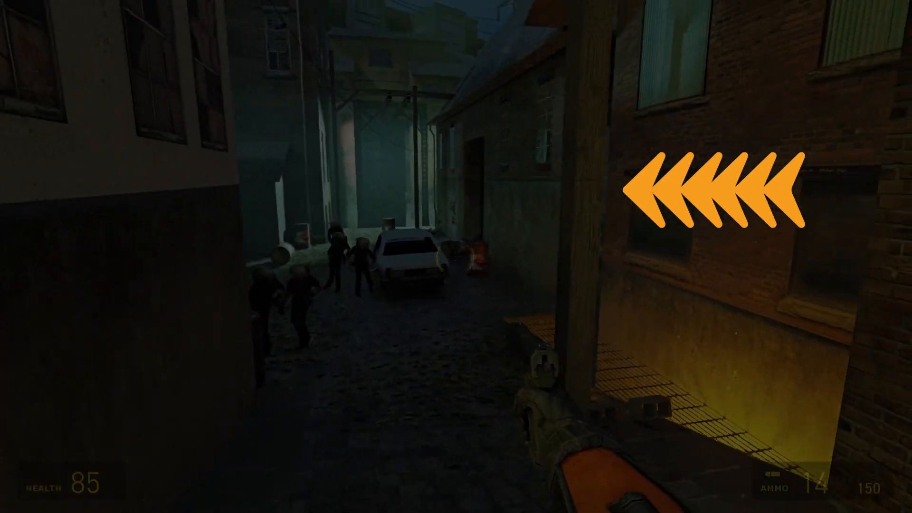
click(590, 429)
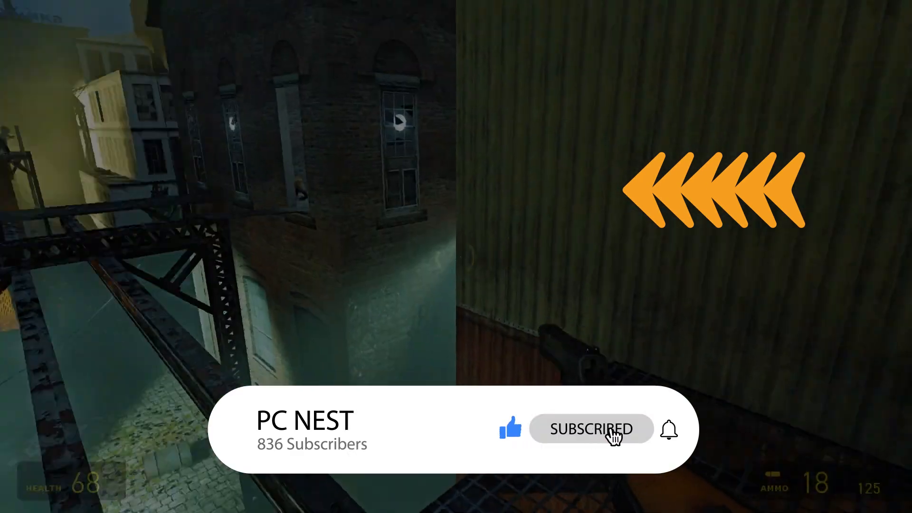